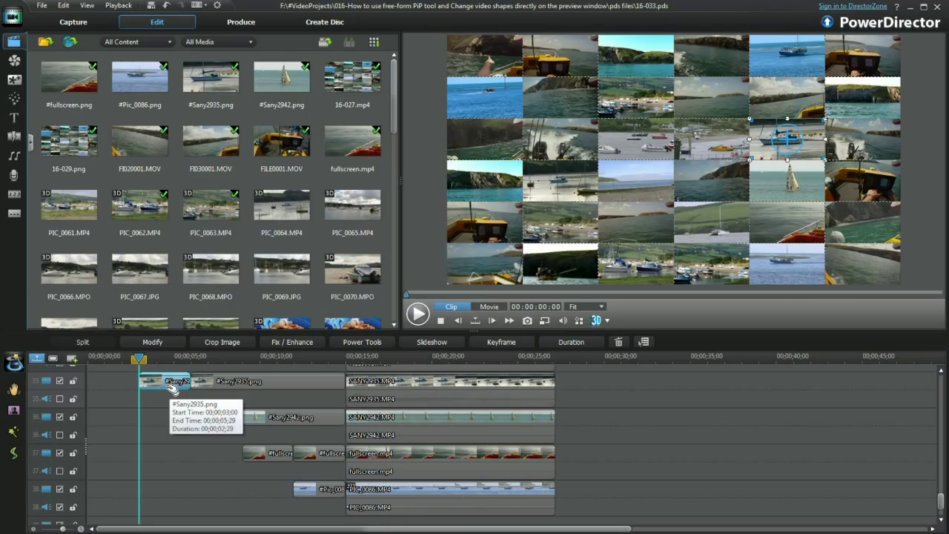
{"action": "mouse_move", "coordinate": [156, 357]}
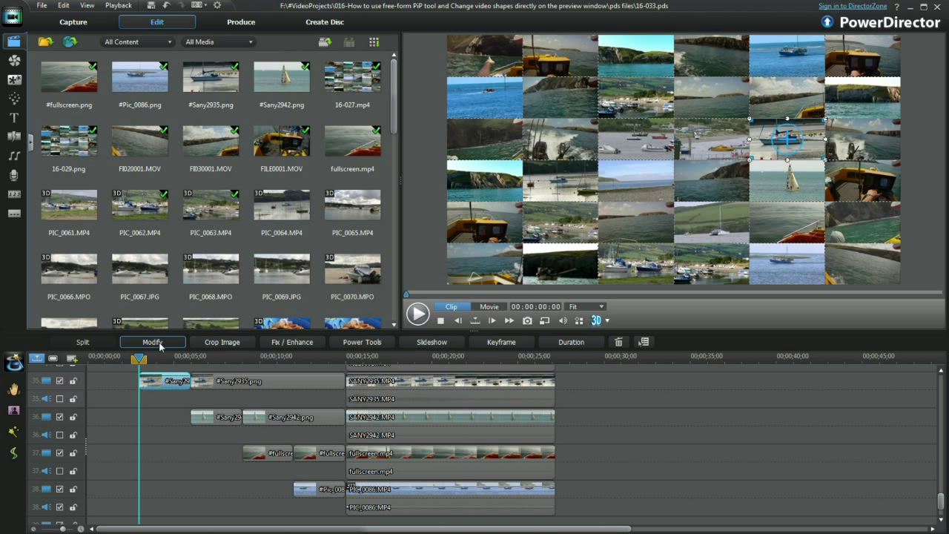
Apply a preset motion path to the Sany2935 clip in PiP Designer's Motion settings.
{"action": "left_click", "coordinate": [152, 342]}
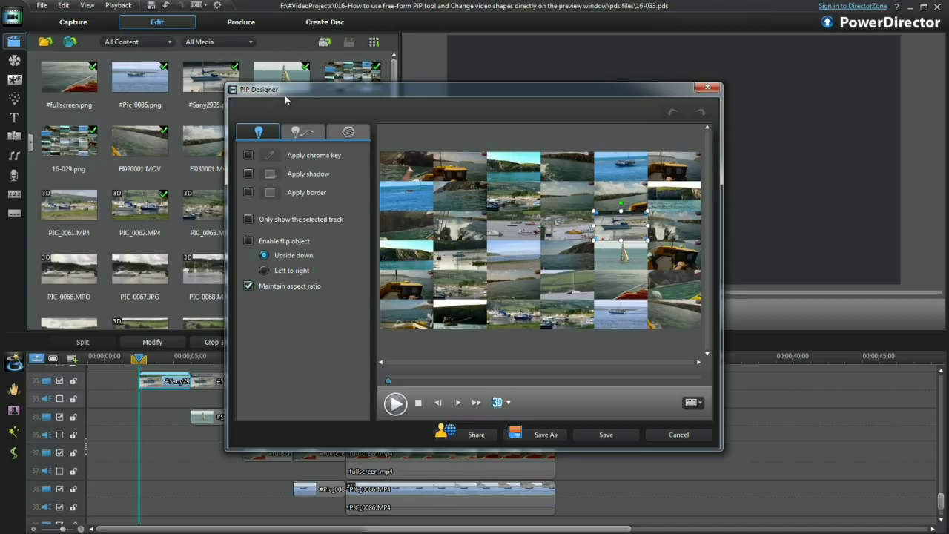
{"action": "mouse_move", "coordinate": [302, 132]}
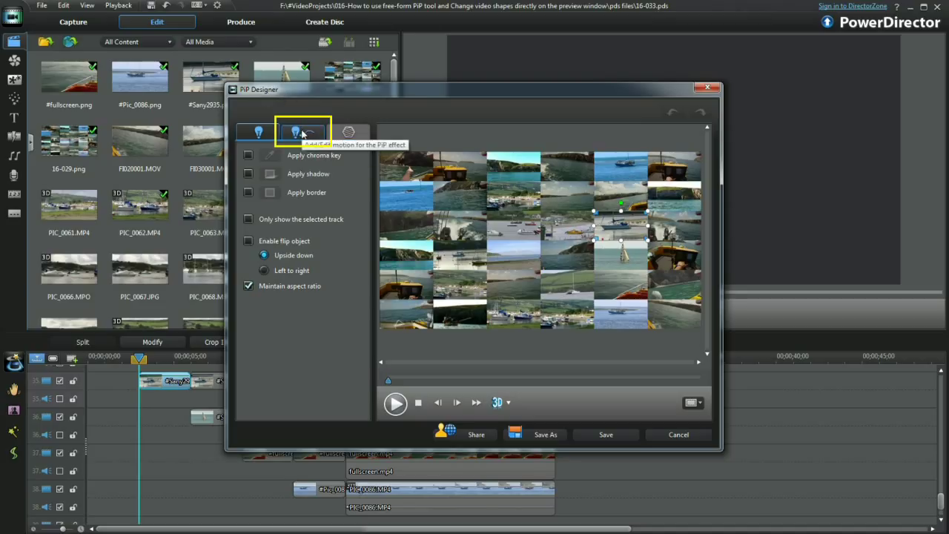
{"action": "left_click", "coordinate": [303, 132]}
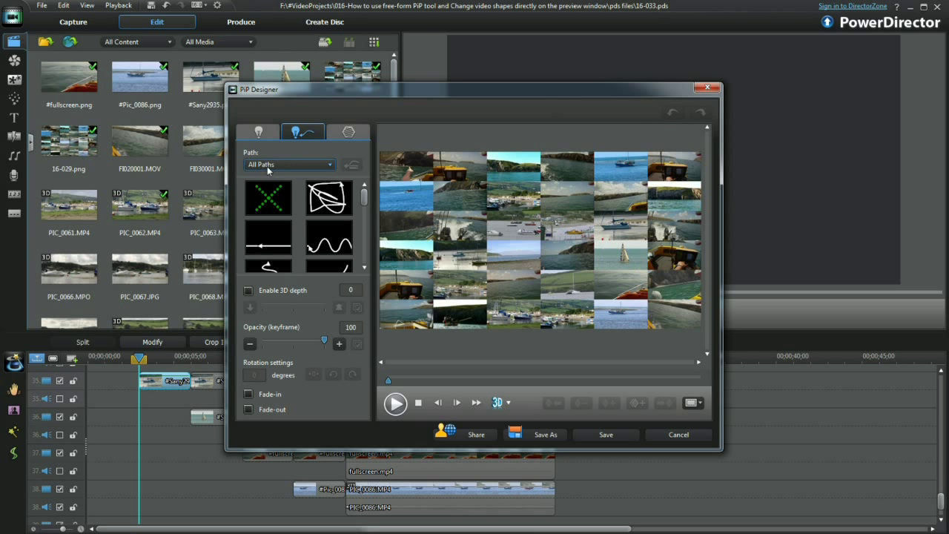
{"action": "left_click", "coordinate": [268, 197]}
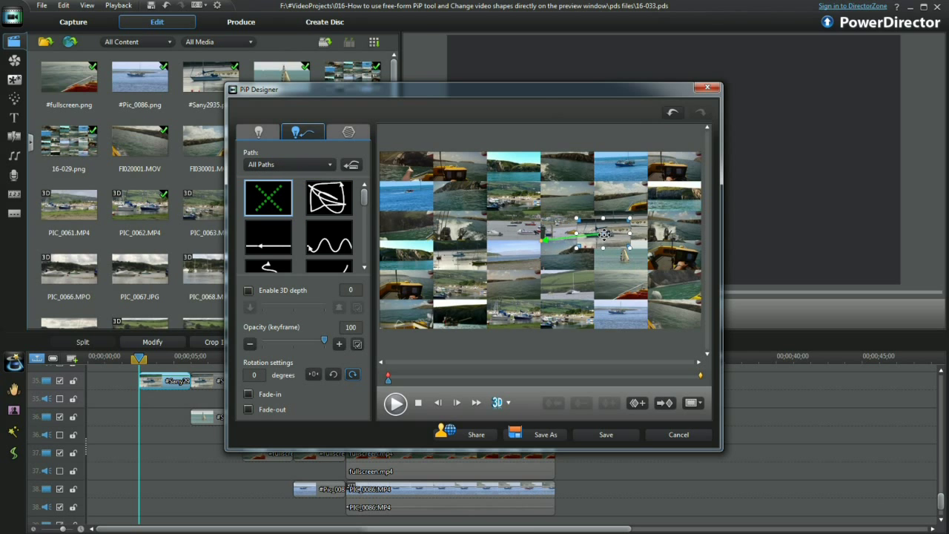
{"action": "left_click", "coordinate": [693, 403]}
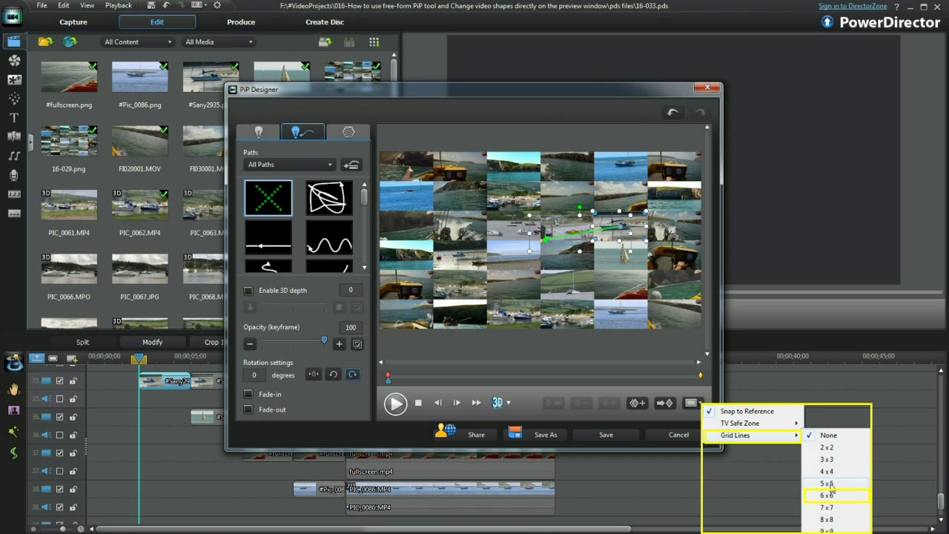
Show a 6x6 grid on the preview, jump to the final keyframe, and play the motion.
{"action": "left_click", "coordinate": [827, 496]}
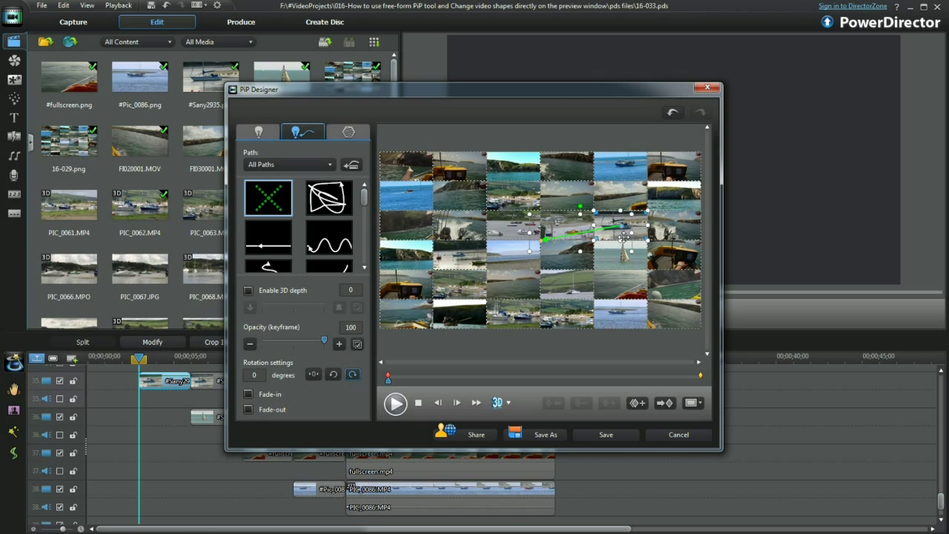
{"action": "mouse_move", "coordinate": [701, 379]}
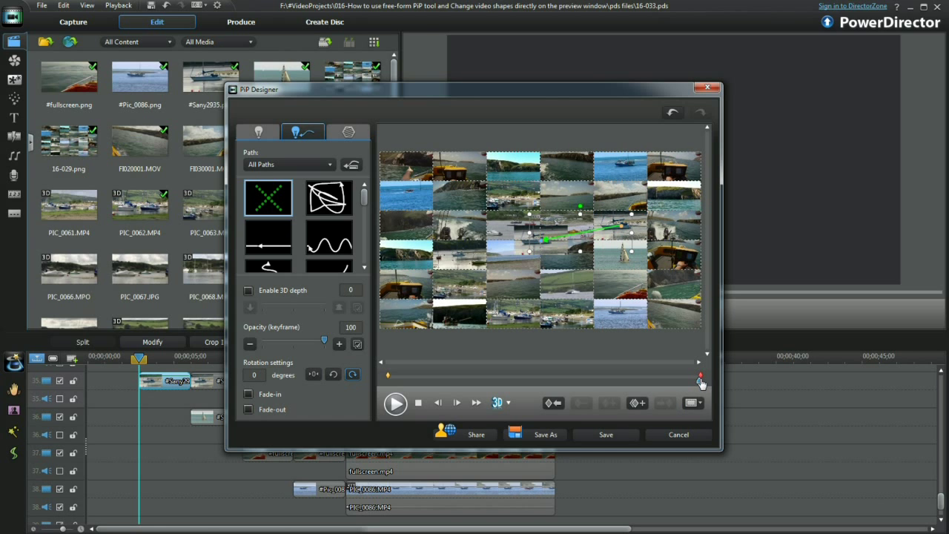
{"action": "left_click", "coordinate": [643, 403]}
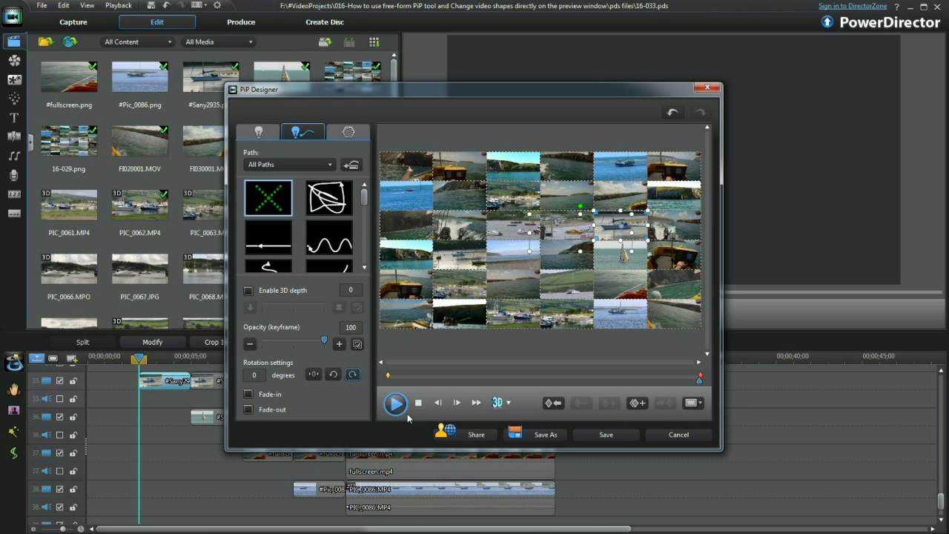
{"action": "left_click", "coordinate": [395, 403]}
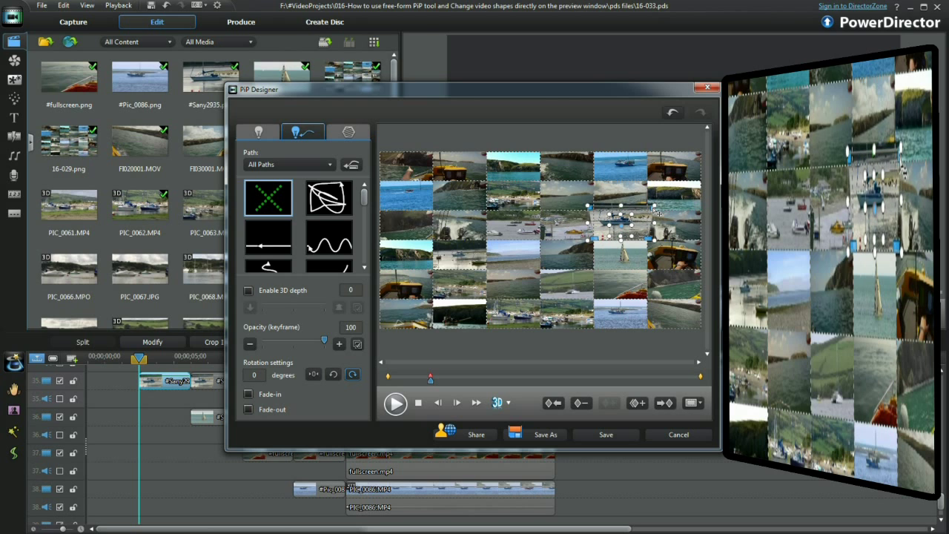
{"action": "mouse_move", "coordinate": [588, 319]}
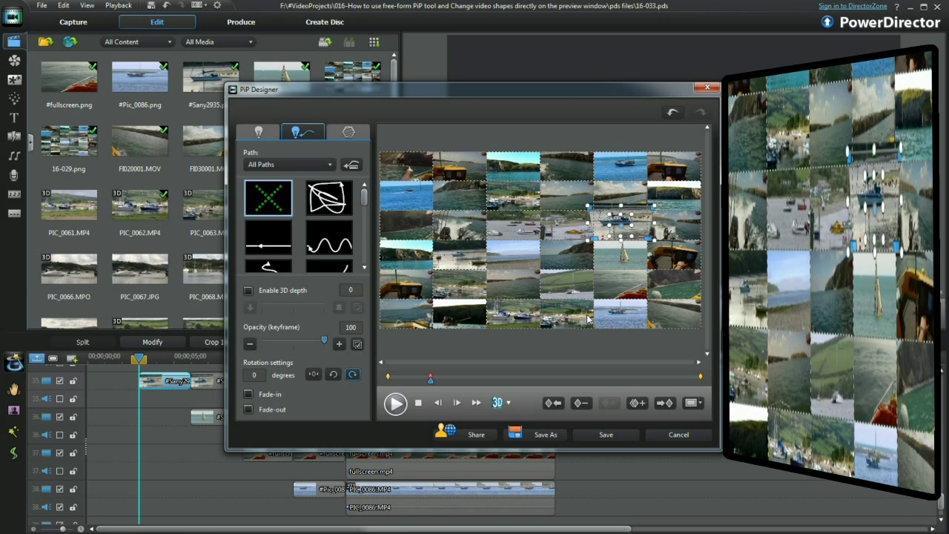
{"action": "mouse_move", "coordinate": [652, 383]}
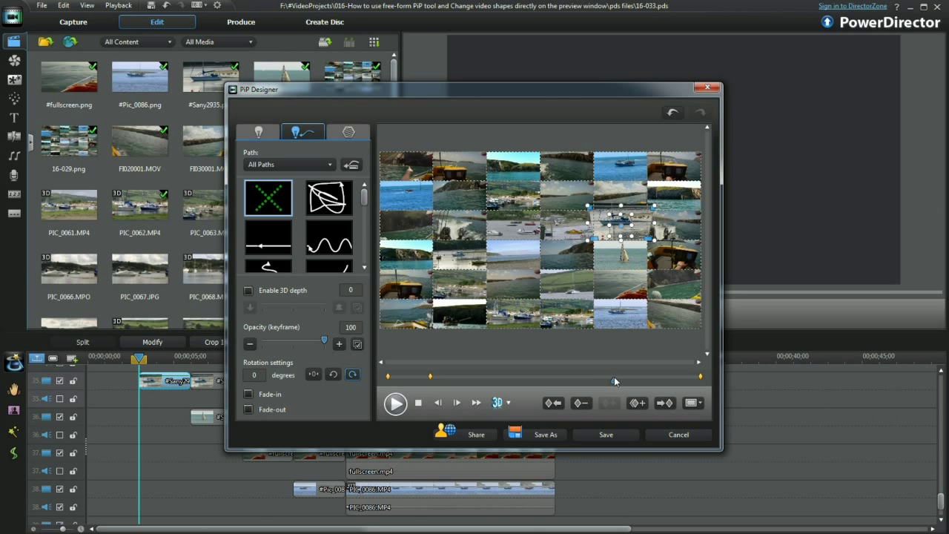
Duplicate the next keyframe near the end so the clip returns to its wall spot, then preview.
{"action": "left_click", "coordinate": [638, 403]}
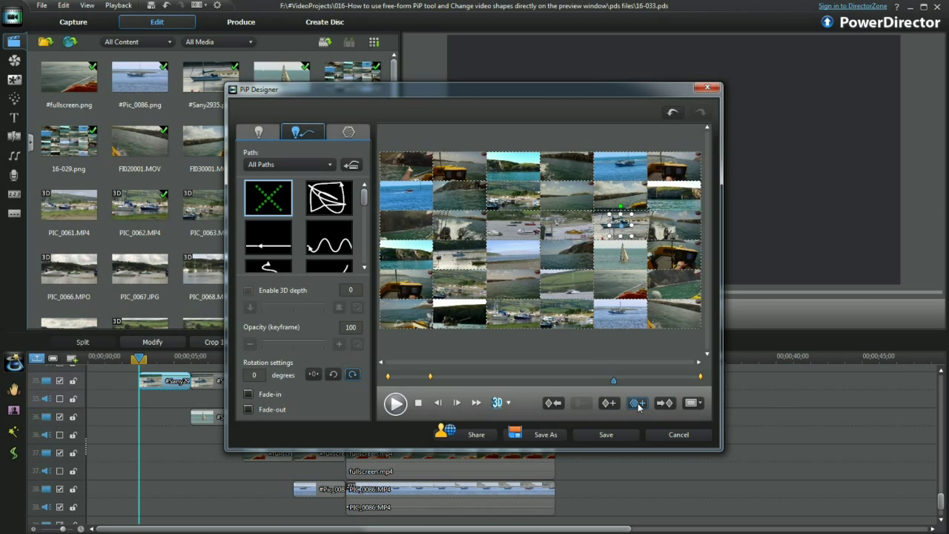
{"action": "left_click", "coordinate": [637, 403]}
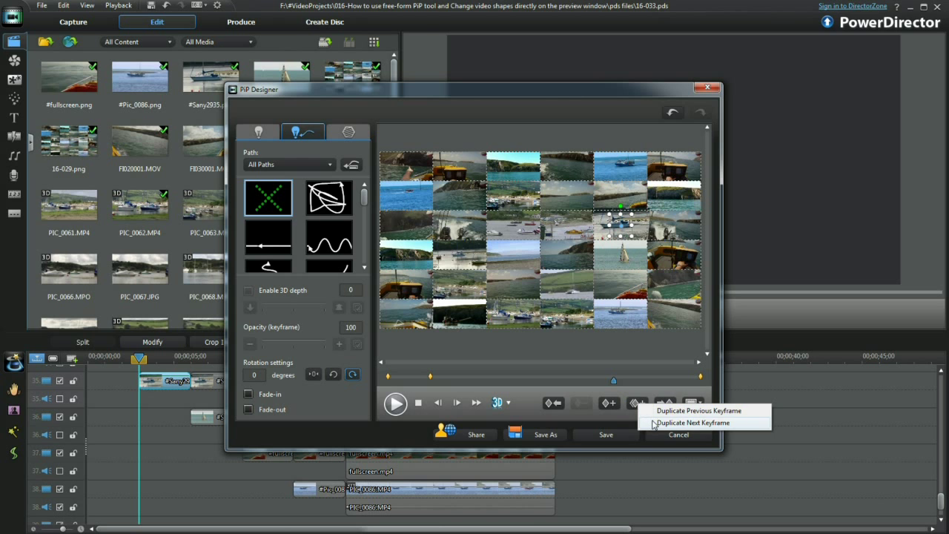
{"action": "left_click", "coordinate": [395, 402]}
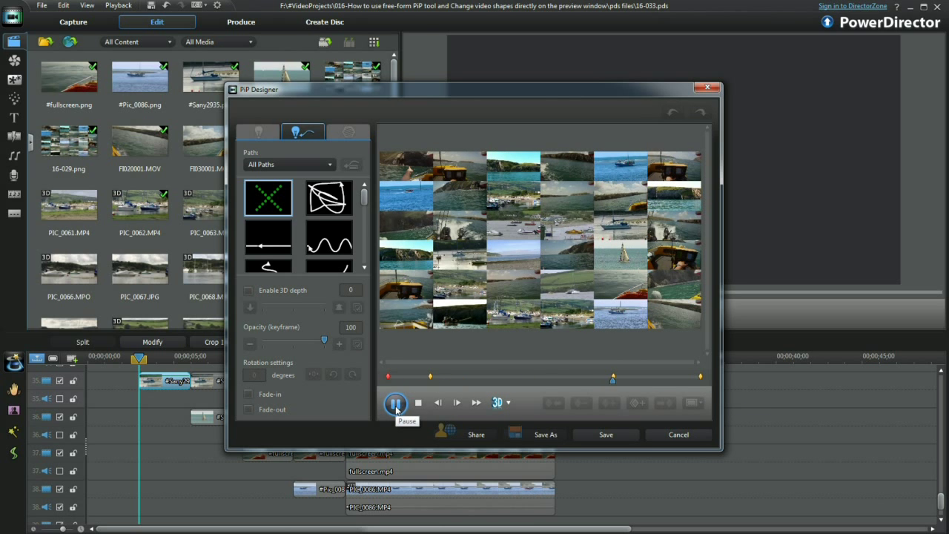
{"action": "left_click", "coordinate": [395, 403]}
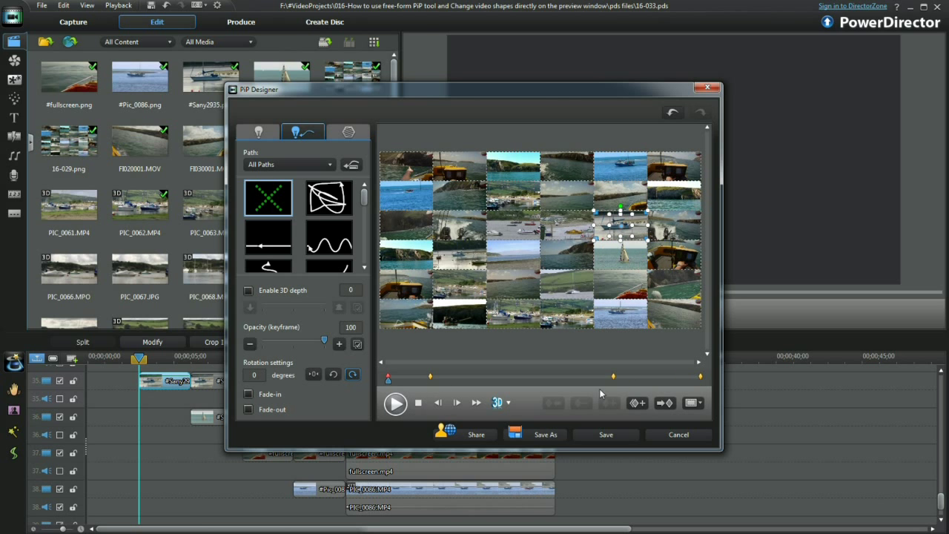
{"action": "mouse_move", "coordinate": [606, 434]}
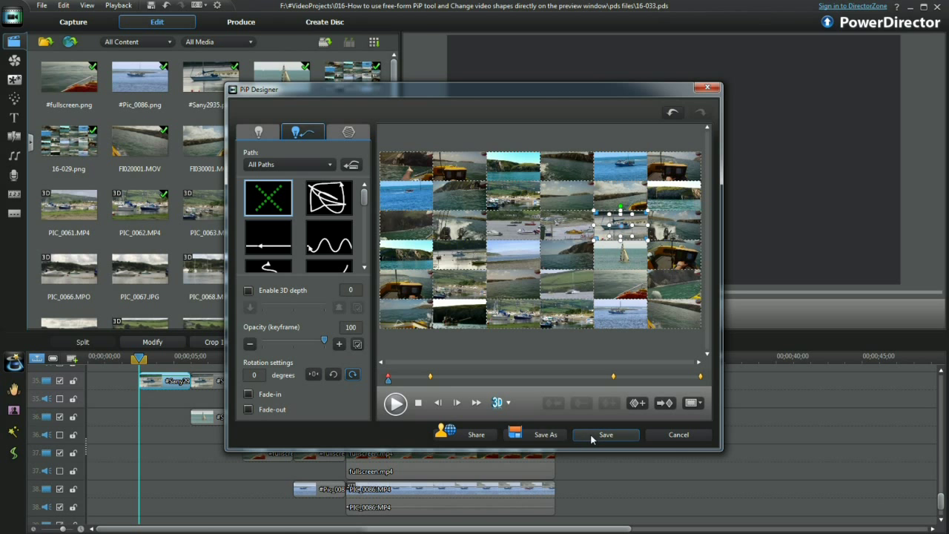
Save the clip's motion, open and save the sailboat clip in PiP Designer, then show its Motion settings.
{"action": "left_click", "coordinate": [606, 435]}
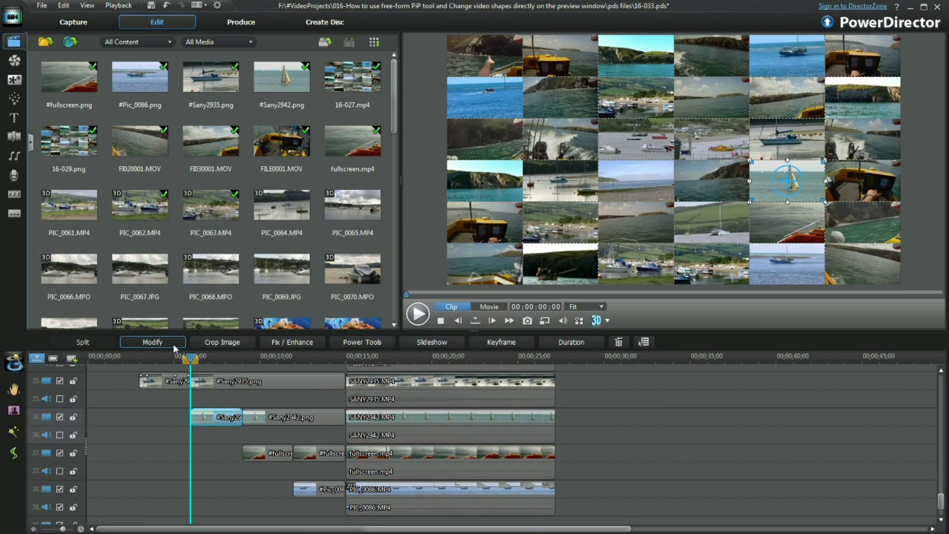
{"action": "left_click", "coordinate": [152, 342]}
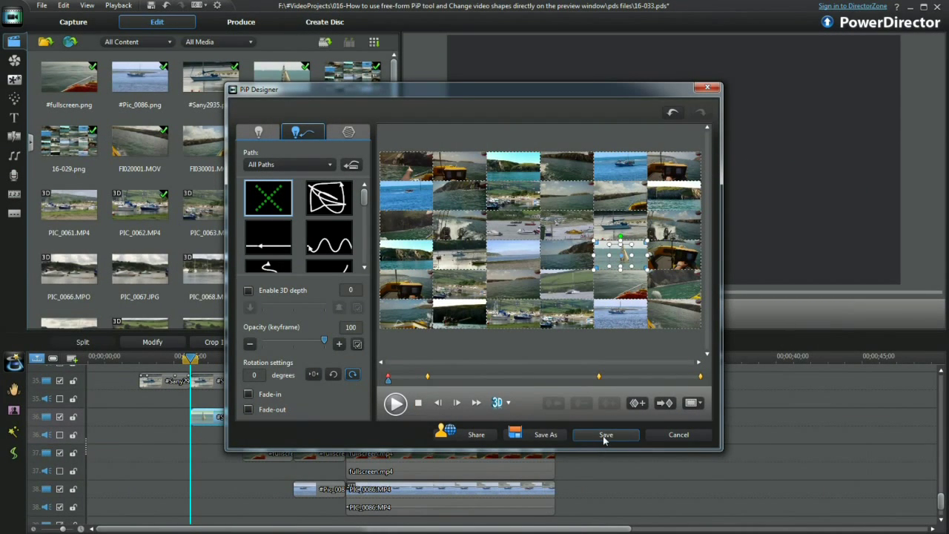
{"action": "mouse_move", "coordinate": [606, 435]}
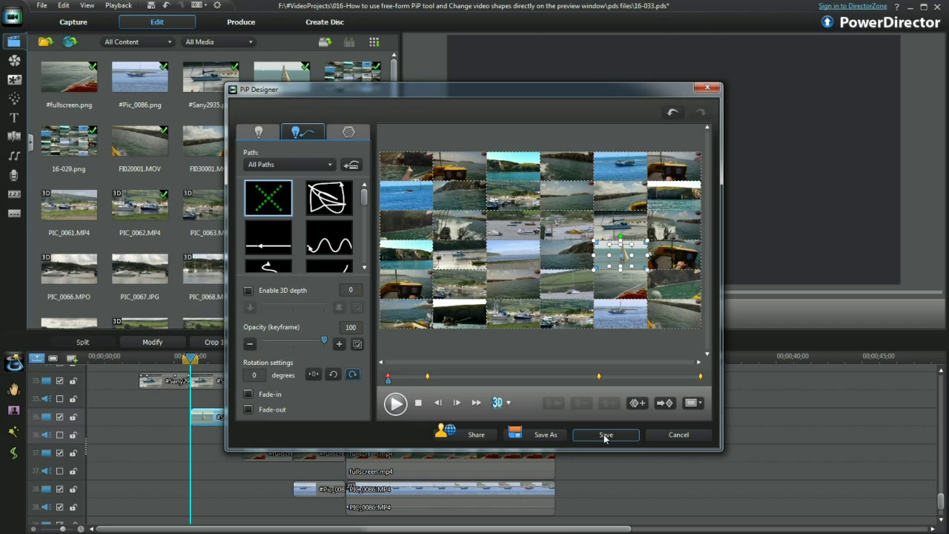
{"action": "left_click", "coordinate": [605, 435]}
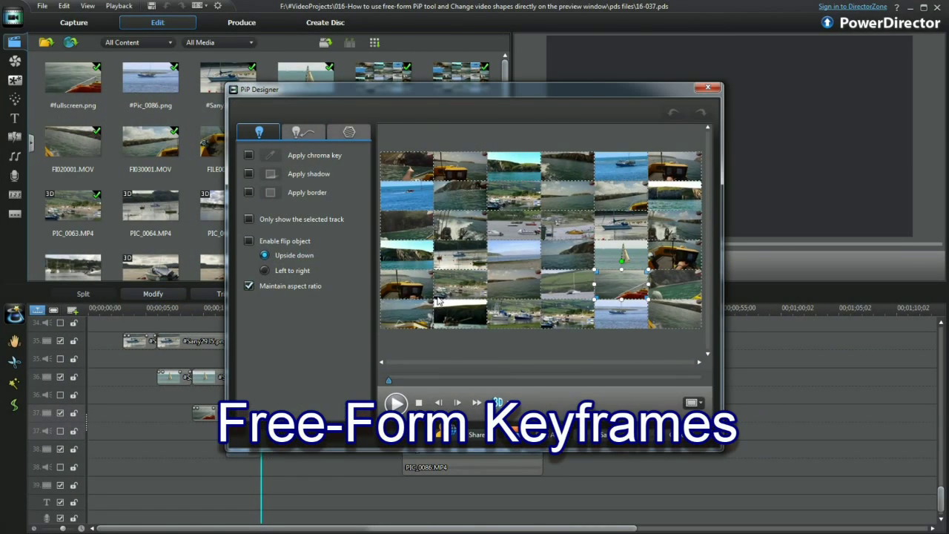
{"action": "left_click", "coordinate": [302, 132]}
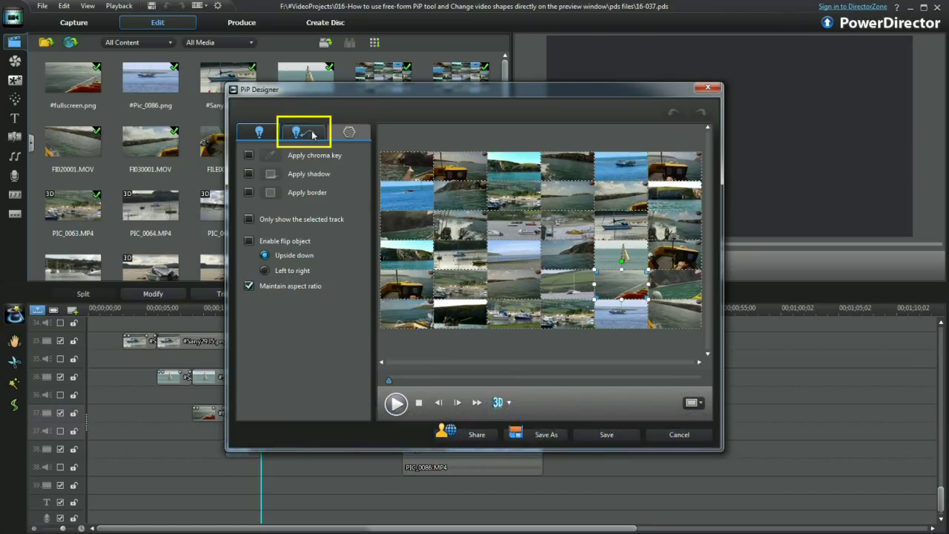
{"action": "left_click", "coordinate": [302, 132]}
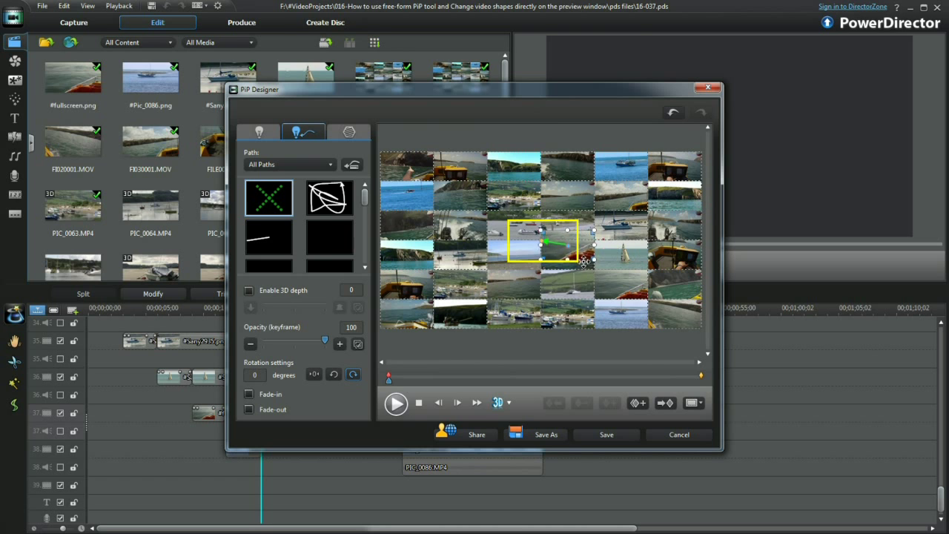
Select the boat clip in the designer preview.
{"action": "left_click", "coordinate": [693, 403]}
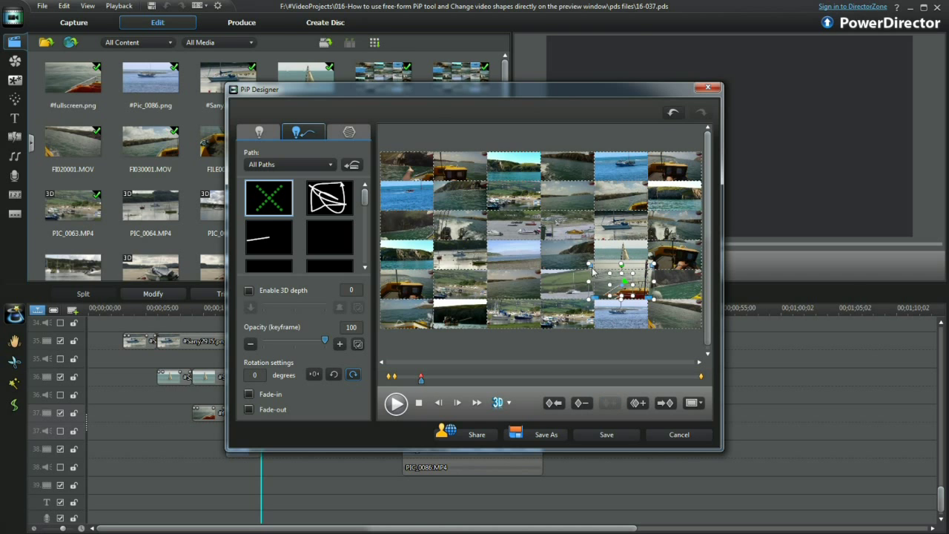
{"action": "mouse_move", "coordinate": [590, 269]}
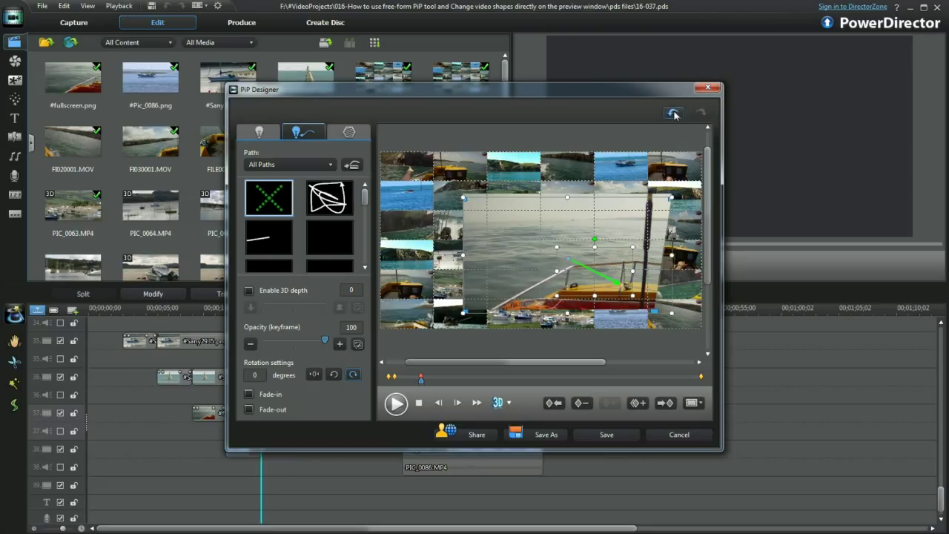
Undo the last clip change and move the time slider to a later point.
{"action": "left_click", "coordinate": [673, 112]}
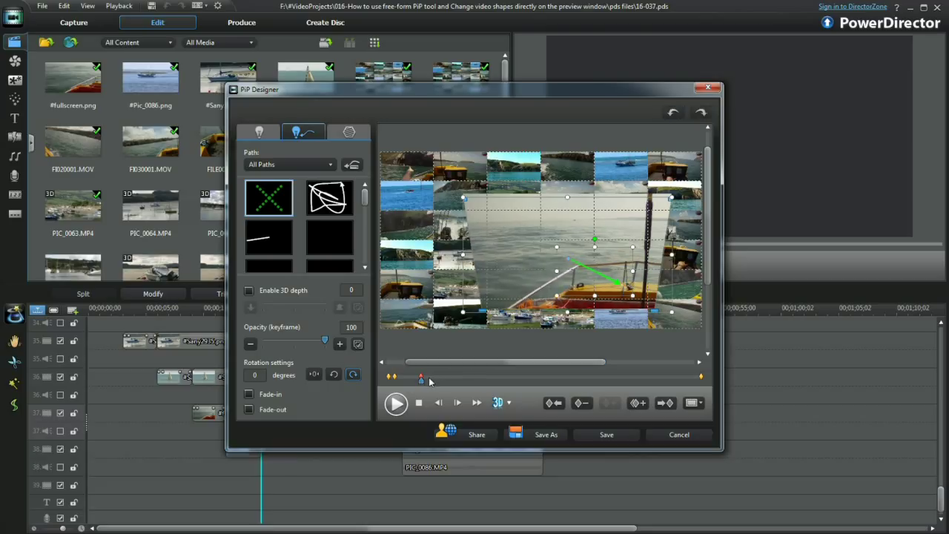
{"action": "left_click", "coordinate": [609, 402]}
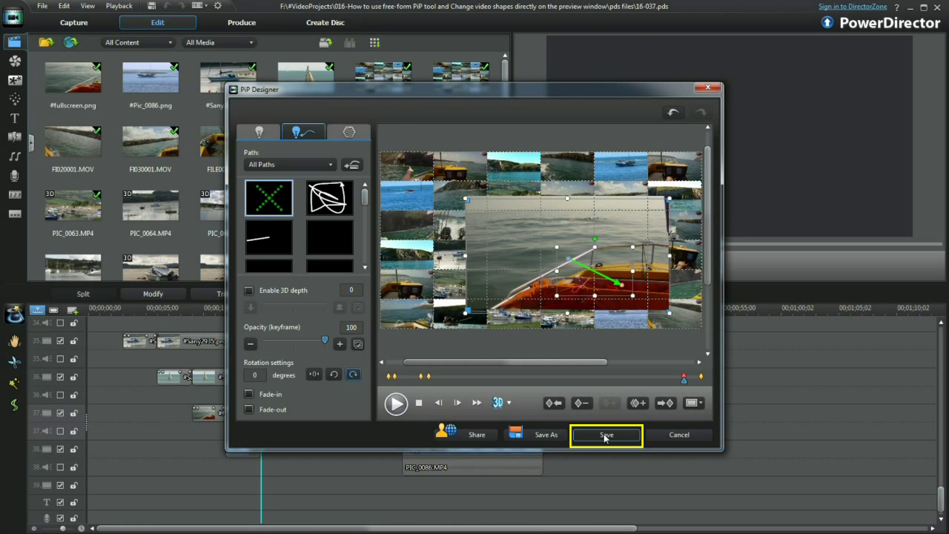
Save the boat clip's free-form motion in PiP Designer.
{"action": "left_click", "coordinate": [606, 435]}
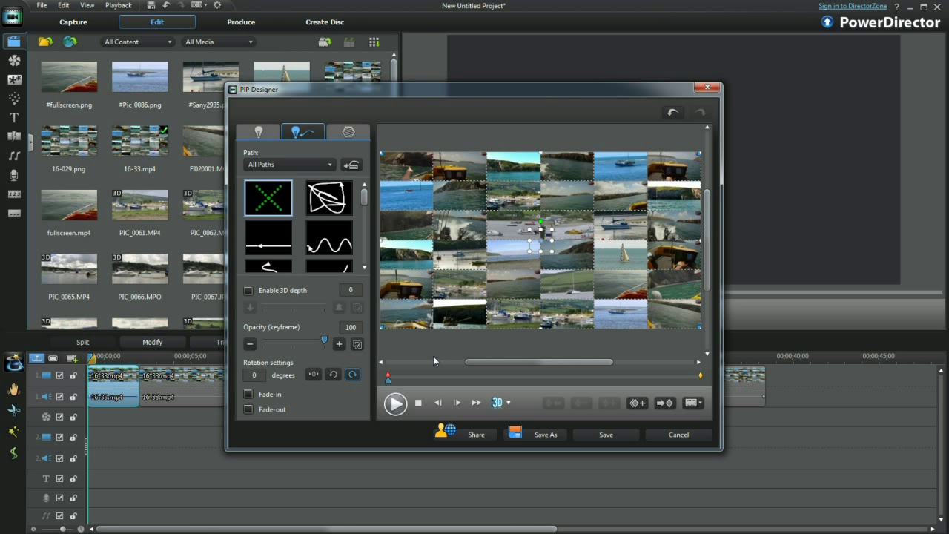
{"action": "mouse_move", "coordinate": [385, 158]}
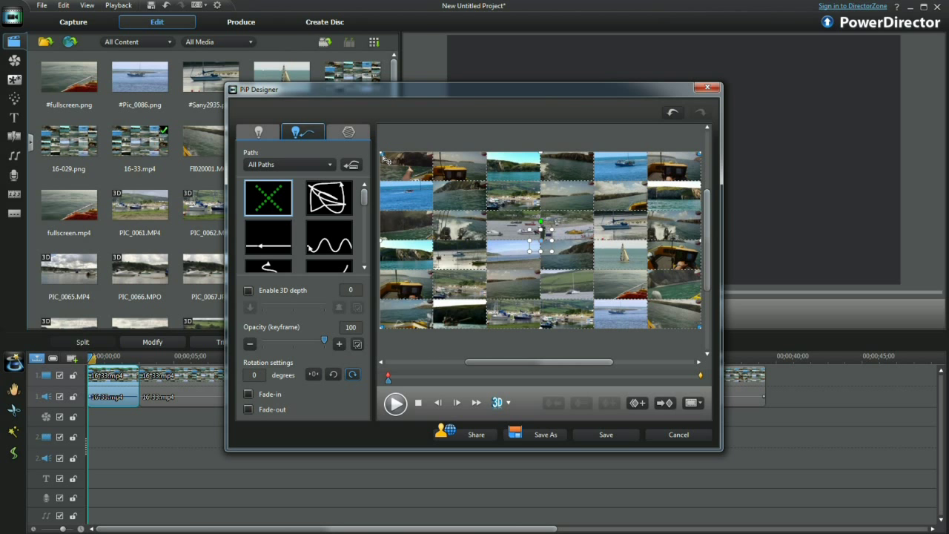